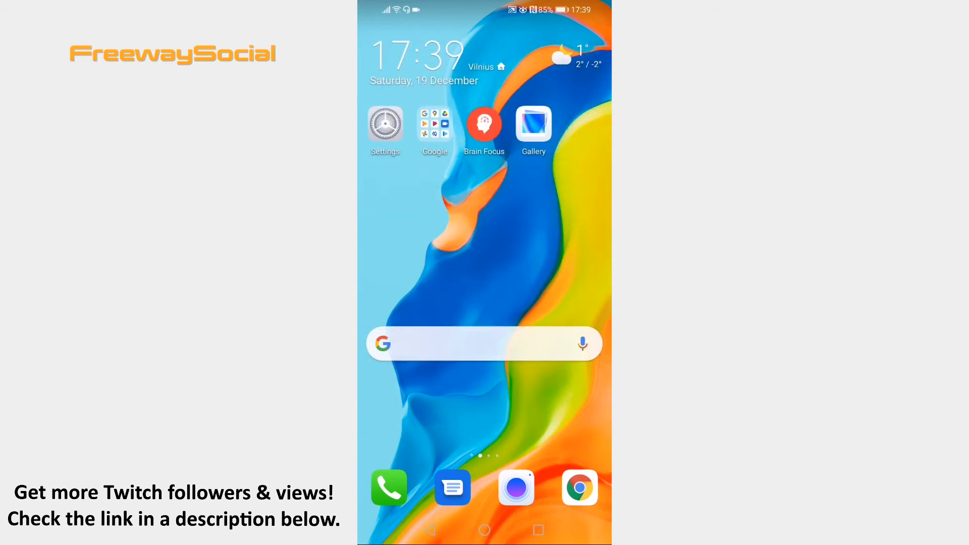
Launch the Settings app from the home screen
click(384, 125)
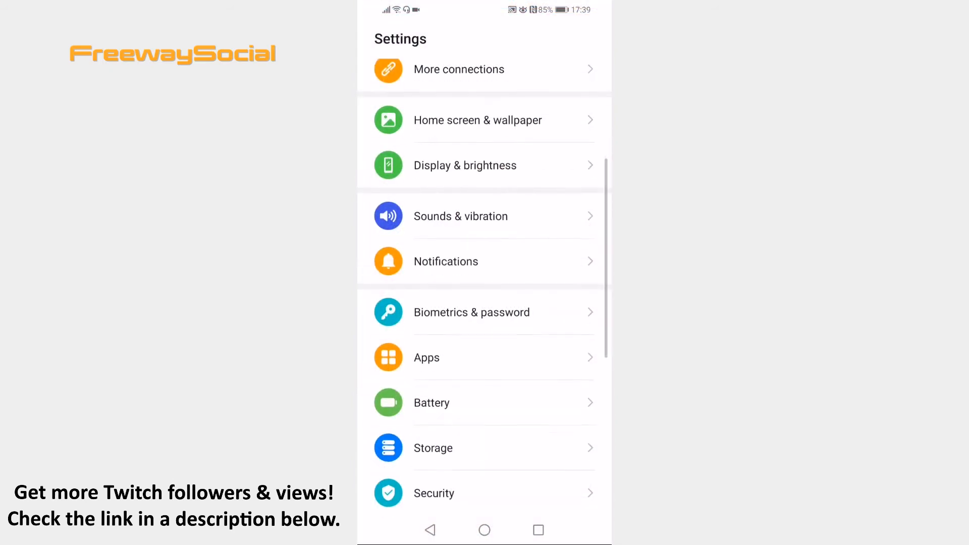
Go into the Apps list to reach Twitch's storage page
click(426, 358)
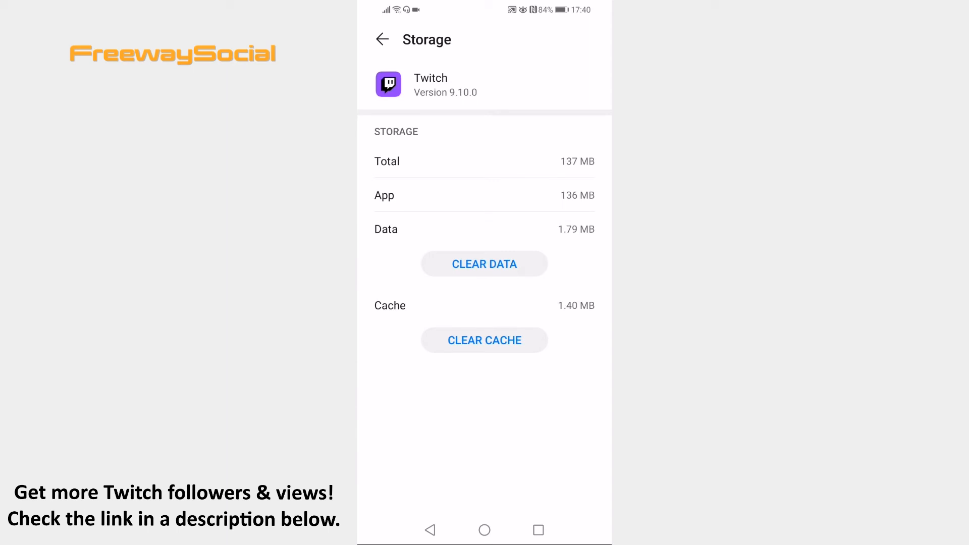
Clear Twitch's app data and confirm deletion so data and cache show 0 B
click(483, 263)
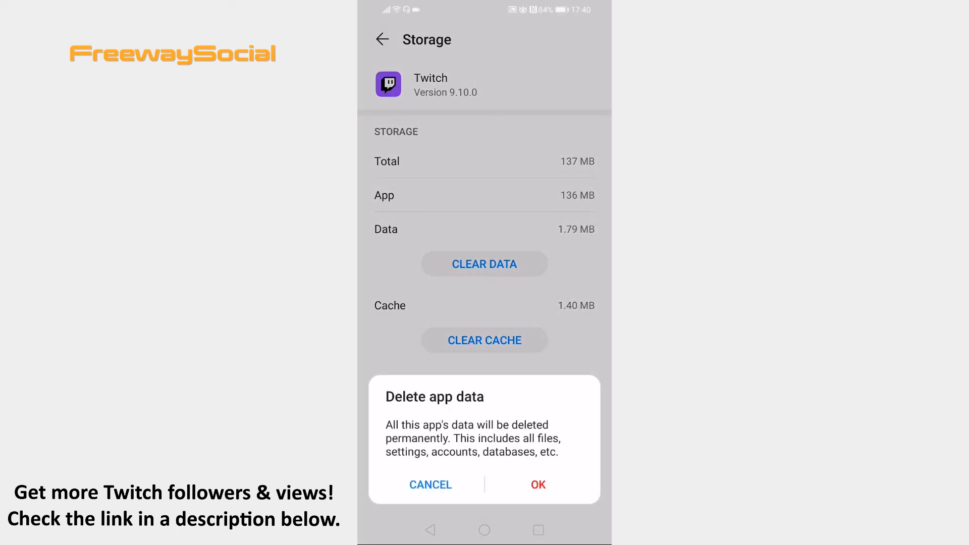
click(537, 484)
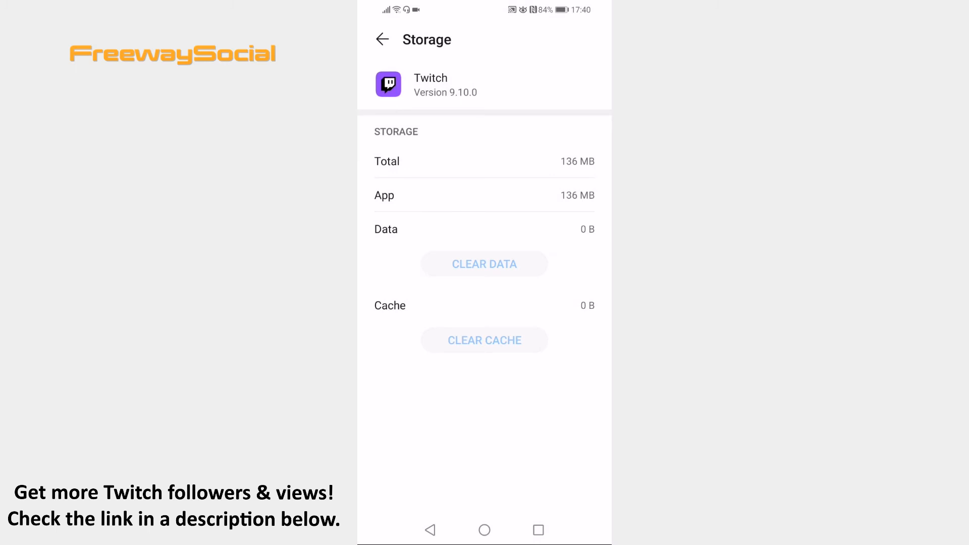